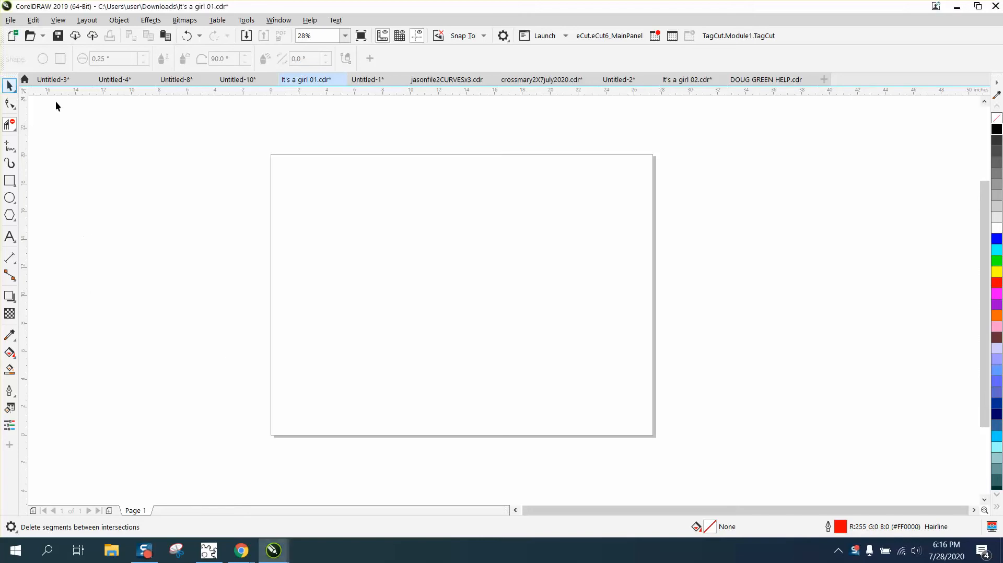
Activate the Pick tool so the property bar shows the 27.362 × 20.118 in page size
left_click(9, 86)
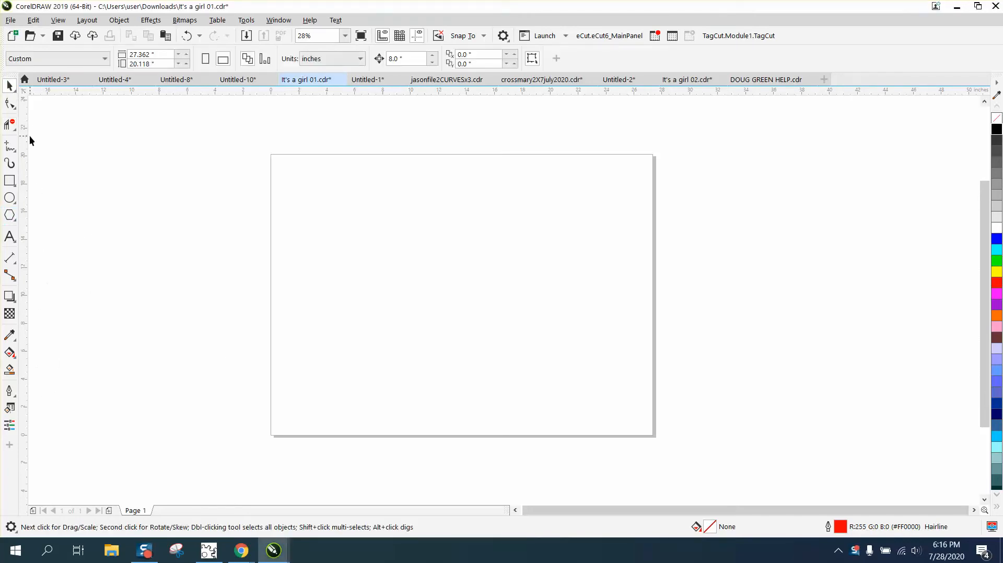
mouse_move(35, 168)
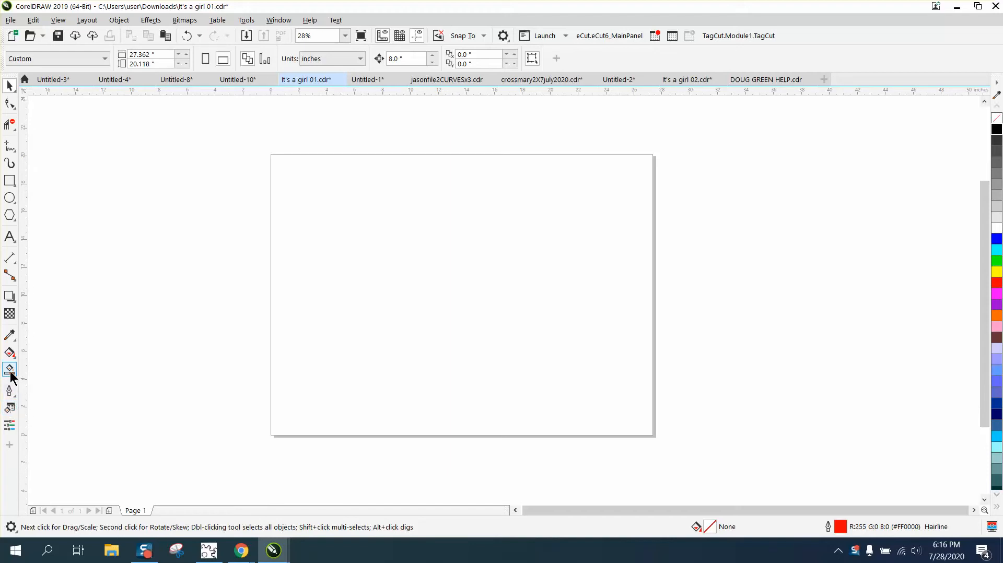
mouse_move(10, 423)
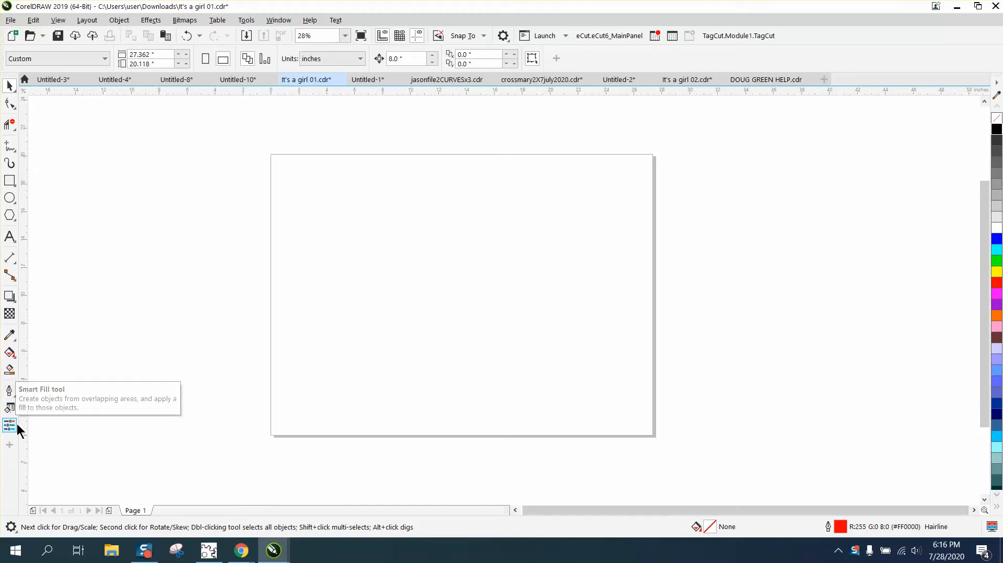
Use Quick Customize to add Zoom Tools to the toolbox and remove Transparency
left_click(9, 444)
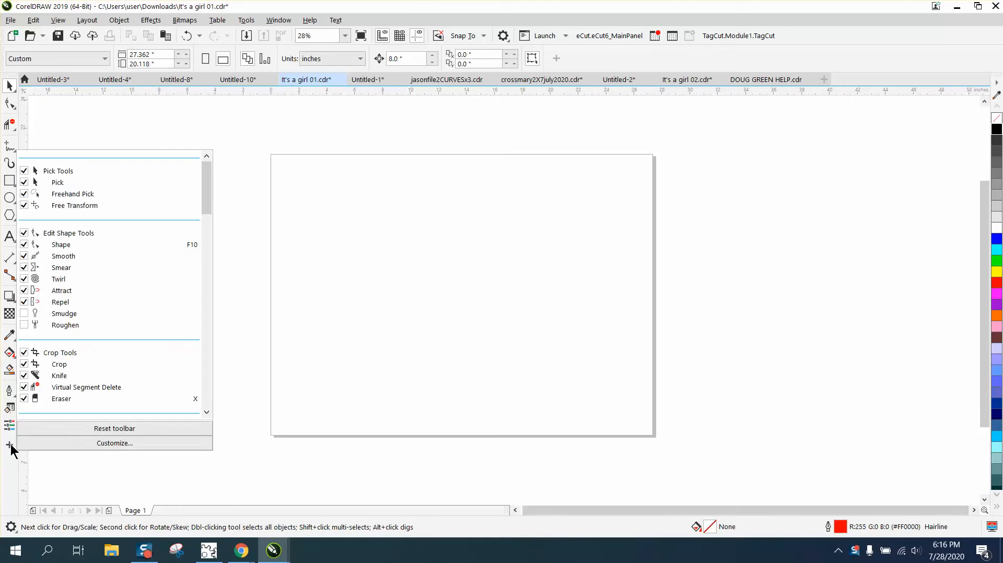
mouse_move(75, 352)
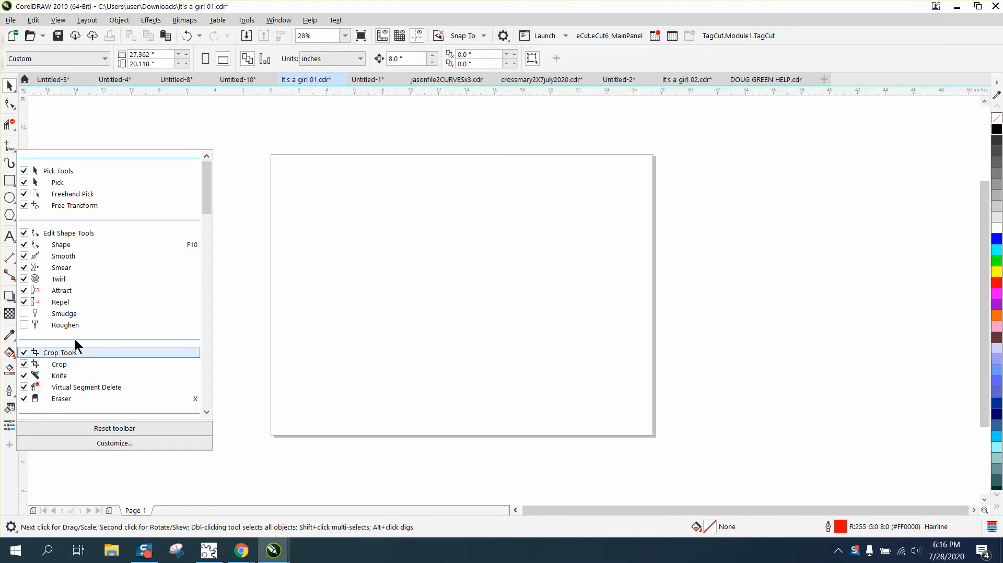
scroll("down", 3)
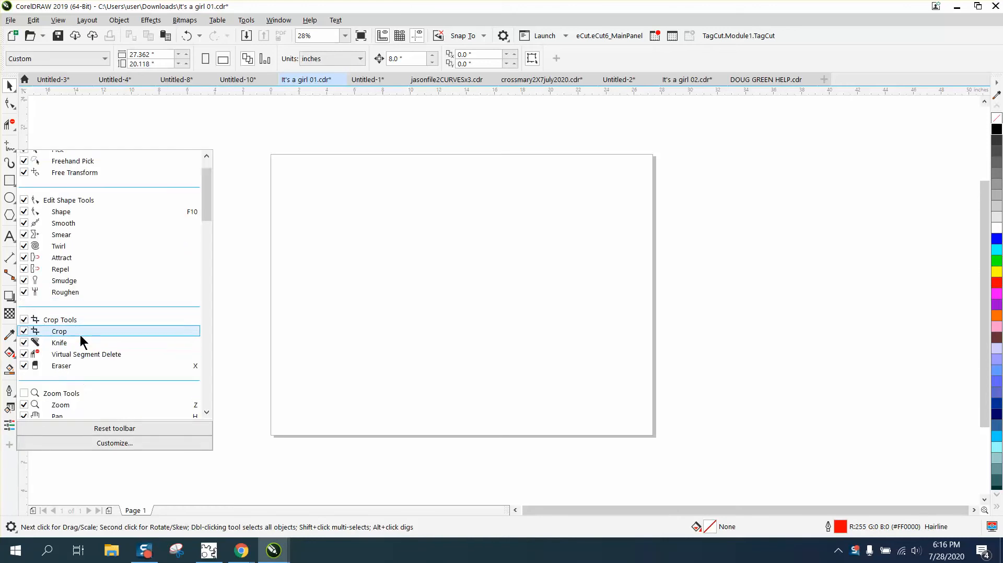
scroll("down", 3)
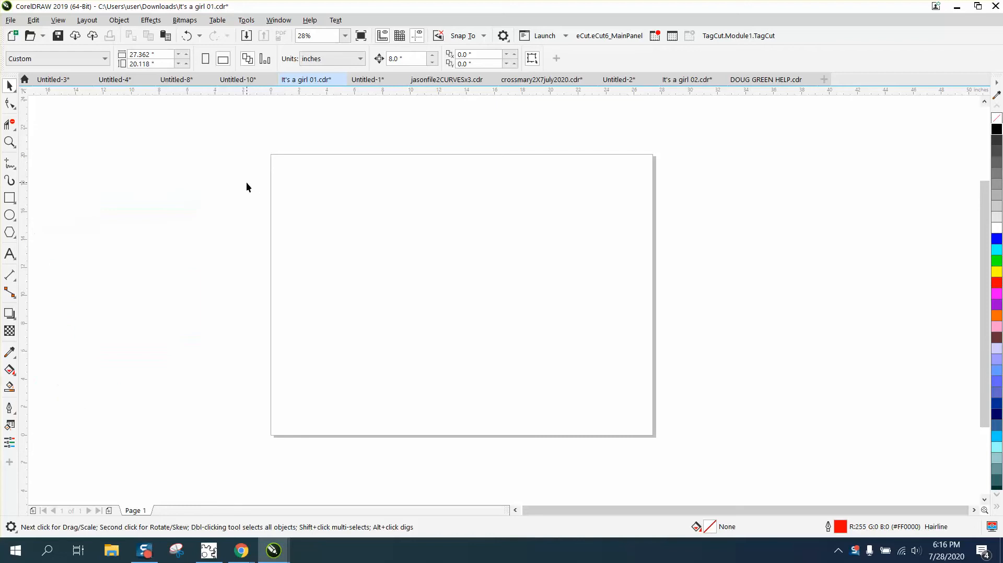
mouse_move(11, 331)
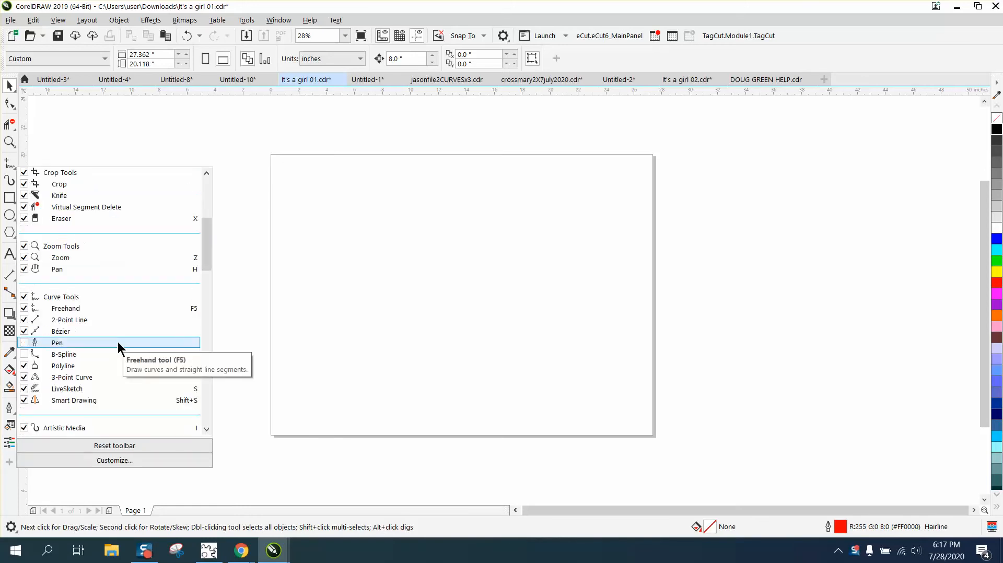
scroll("down", 3)
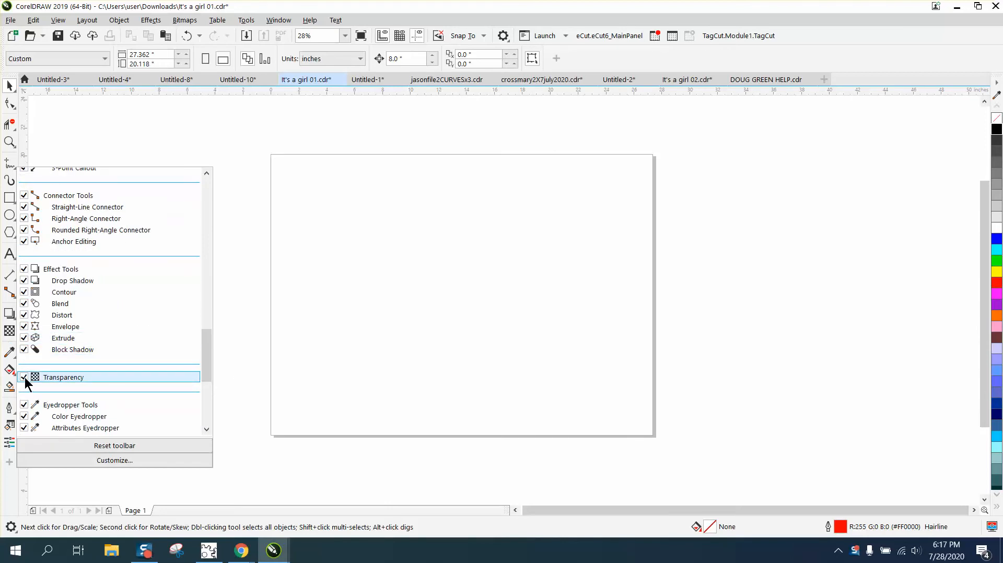
left_click(23, 377)
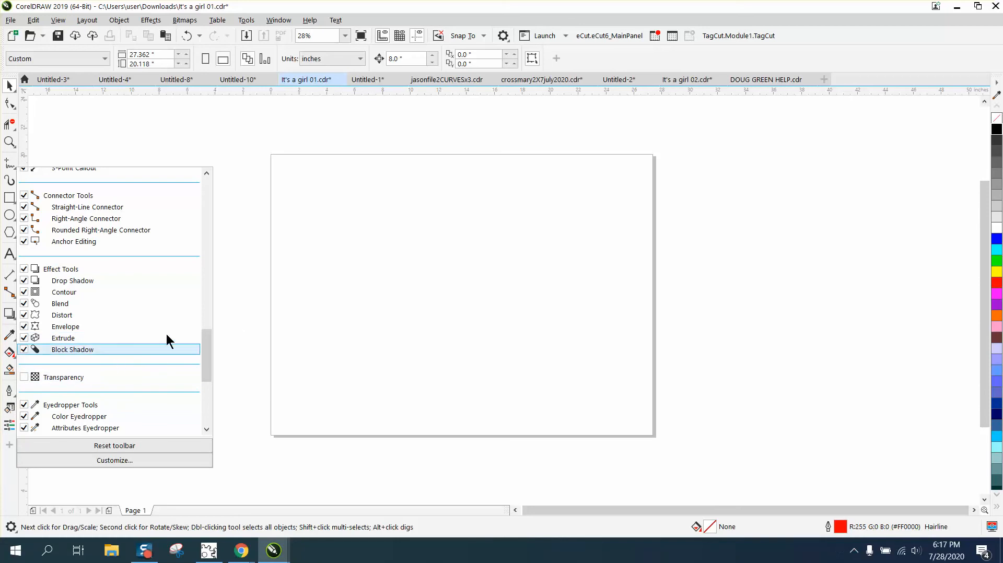
left_click(10, 125)
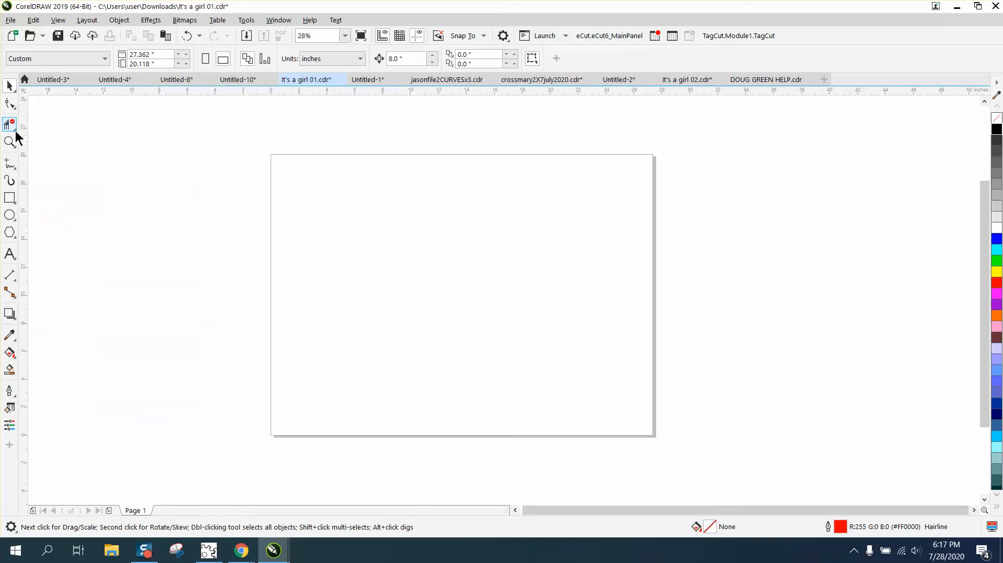
Move the Smart Fill tool next to the Crop tool flyout in the toolbox
left_click(10, 124)
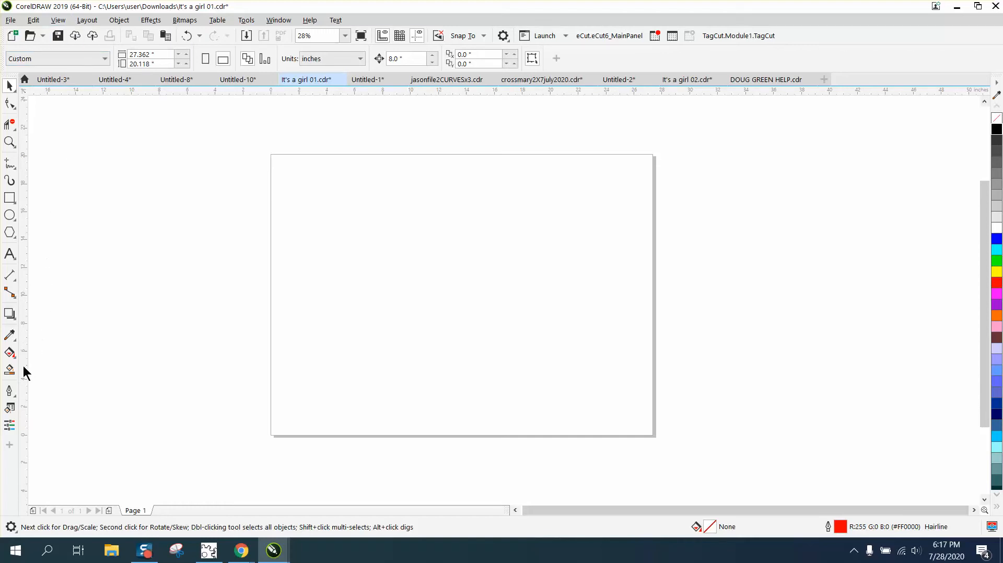
mouse_move(9, 370)
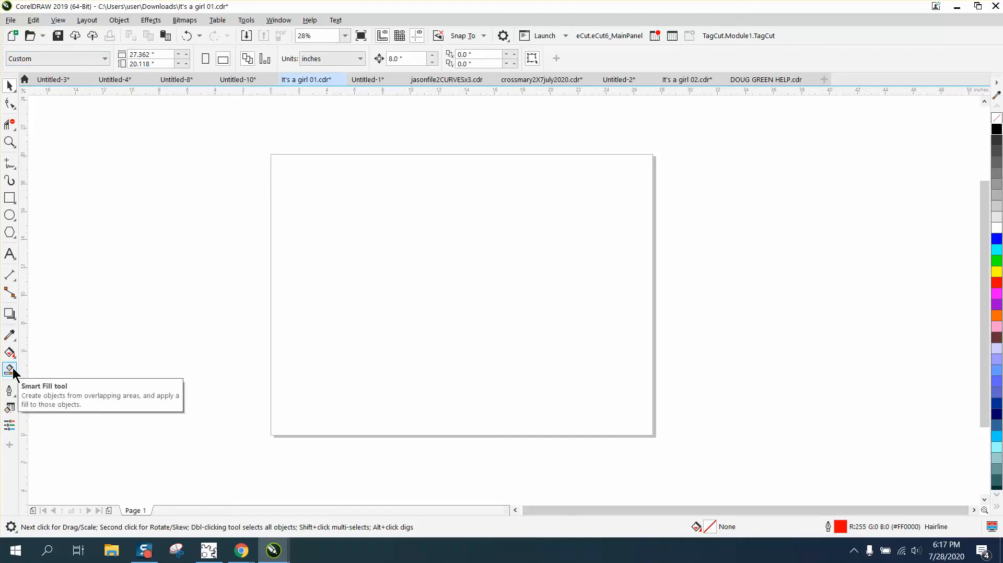
mouse_move(64, 373)
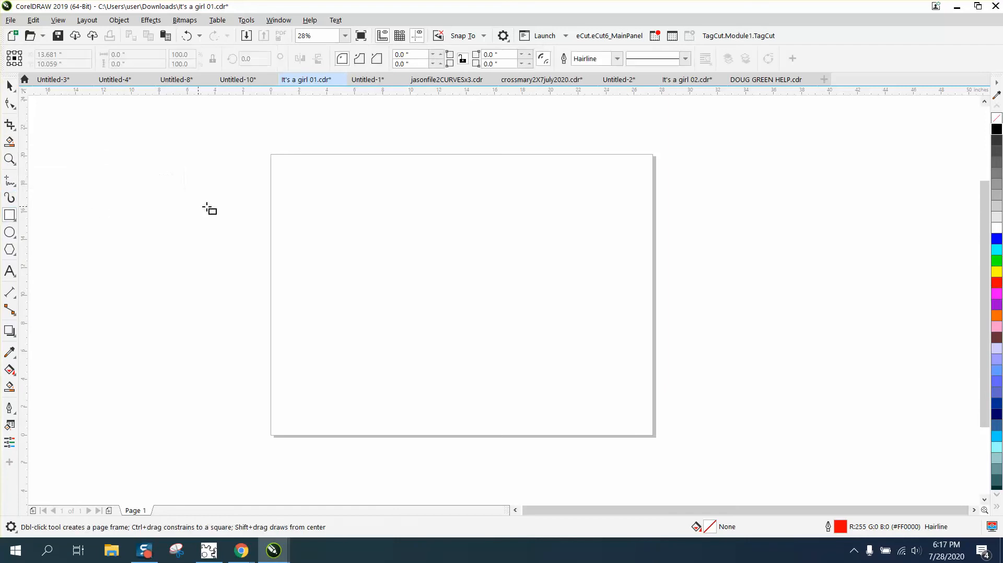
Draw a black, outline-free rectangle near the page's upper left
left_click_drag(290, 188, 371, 230)
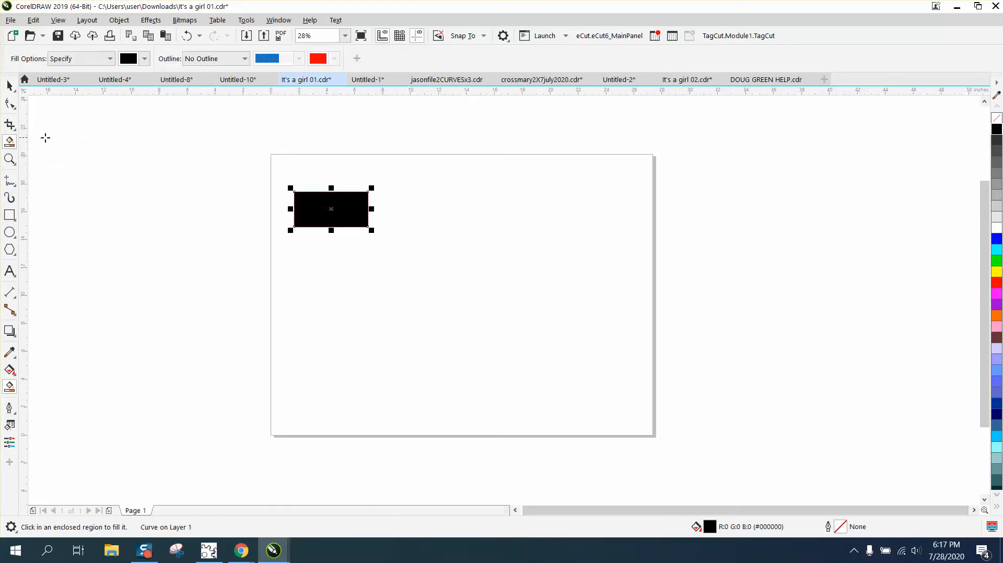
mouse_move(95, 160)
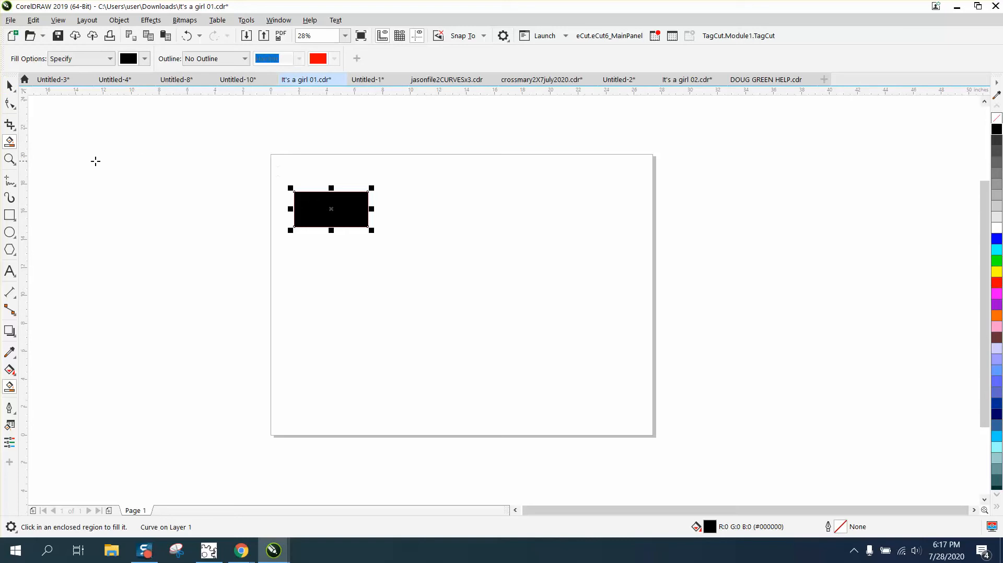
mouse_move(9, 124)
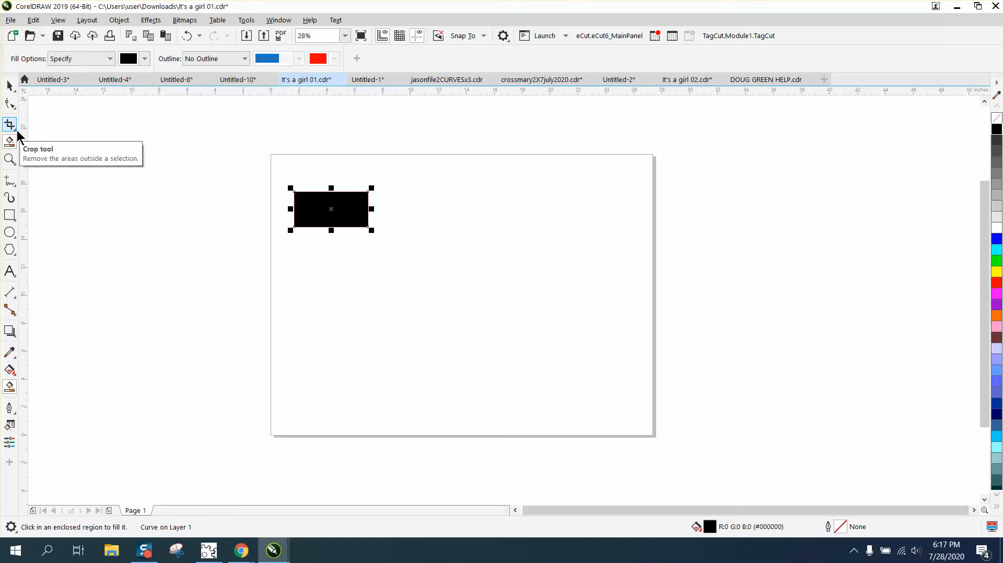
Split Virtual Segment Delete out of the Crop flyout and draw a square over the left page edge
left_click(10, 124)
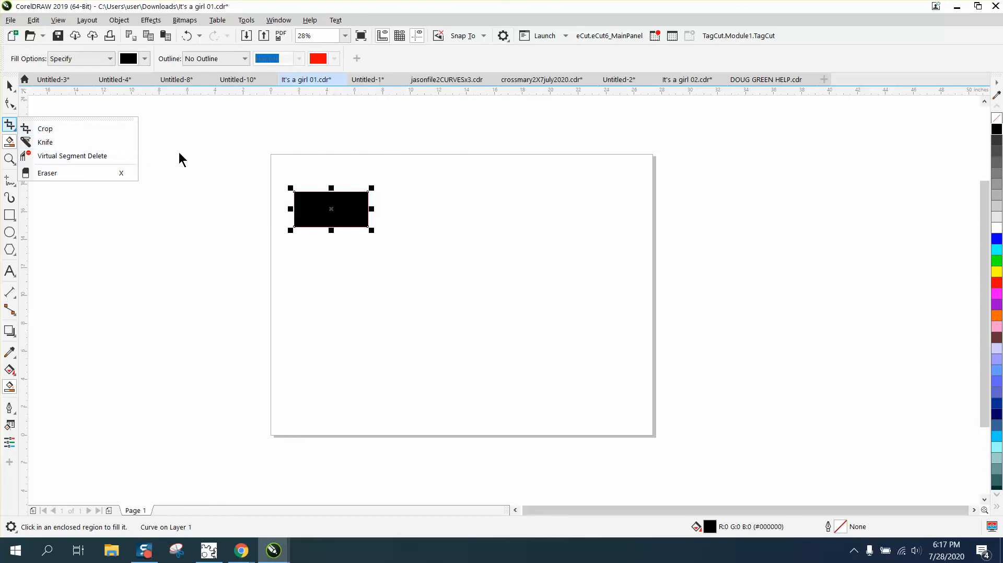
mouse_move(21, 136)
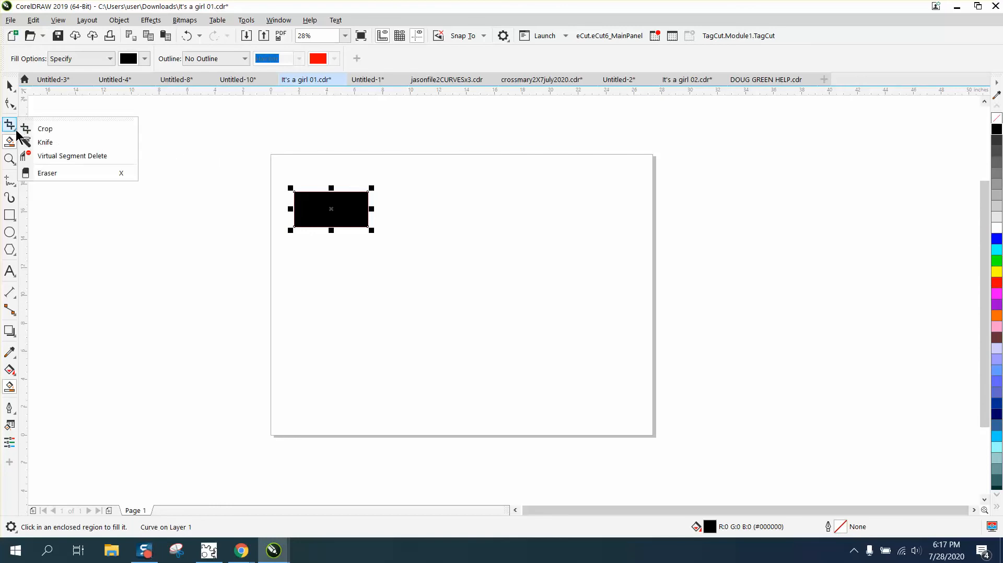
mouse_move(54, 158)
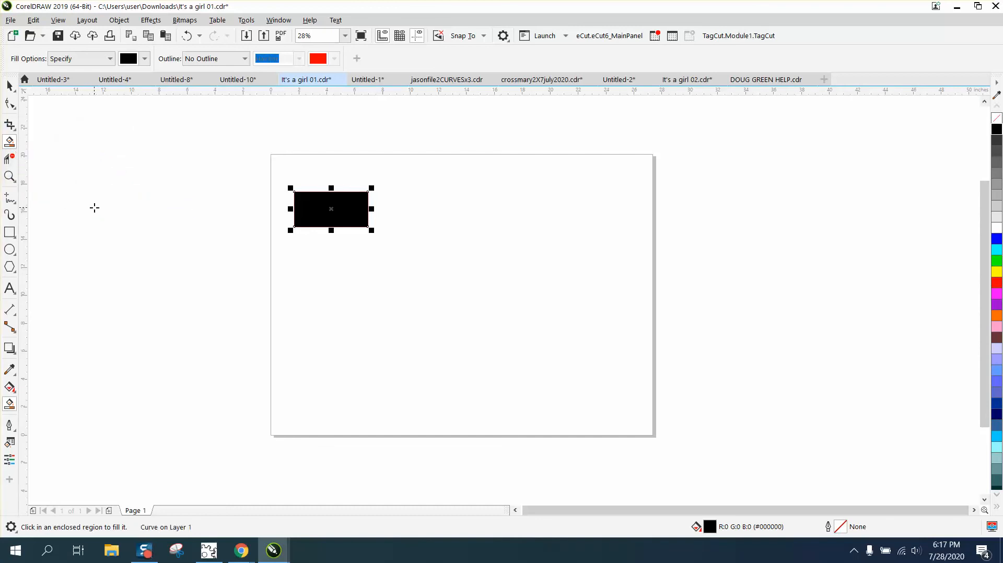
left_click_drag(202, 242, 314, 300)
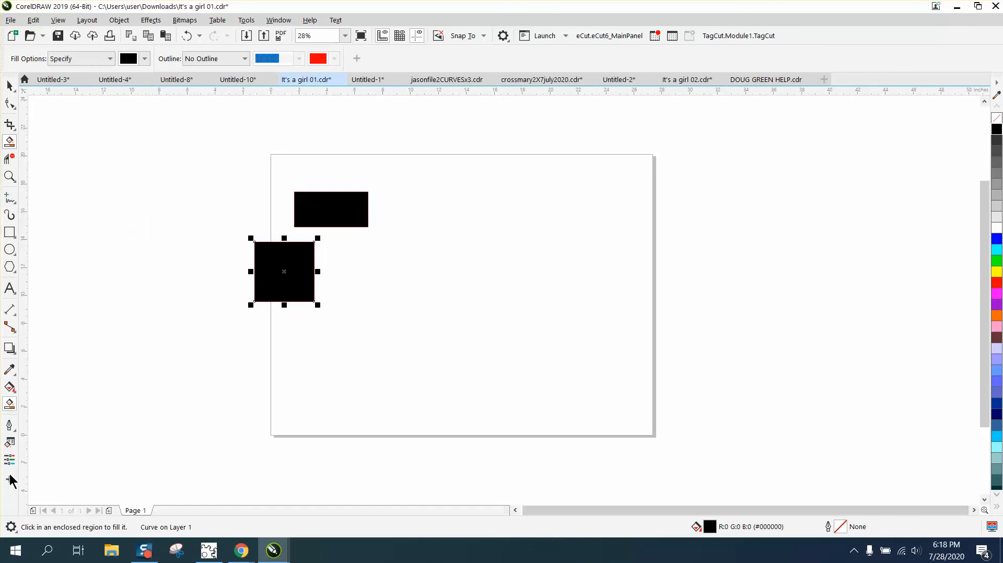
In Quick Customize, uncheck Connector Tools and check Transparency again
left_click(11, 480)
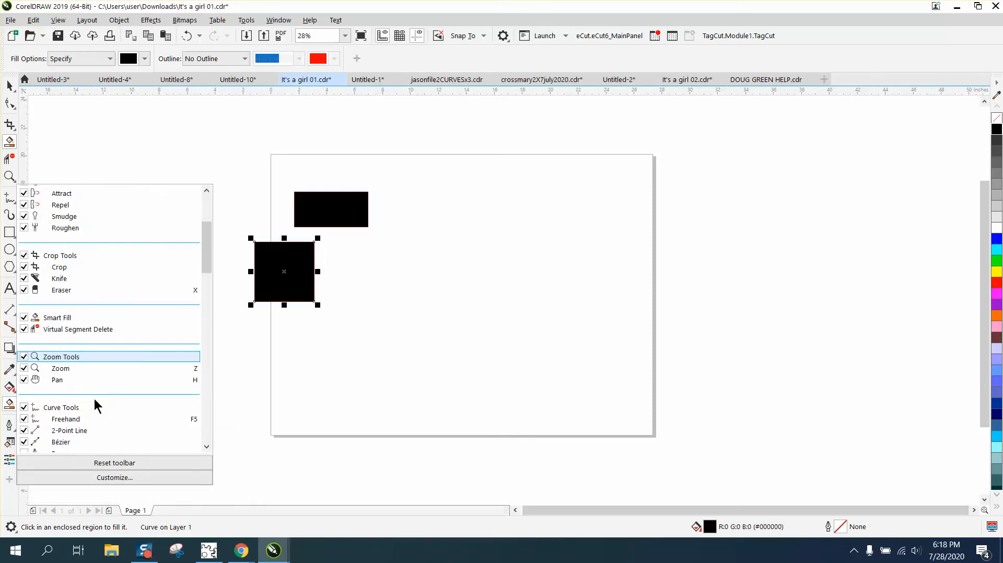
scroll("down", 3)
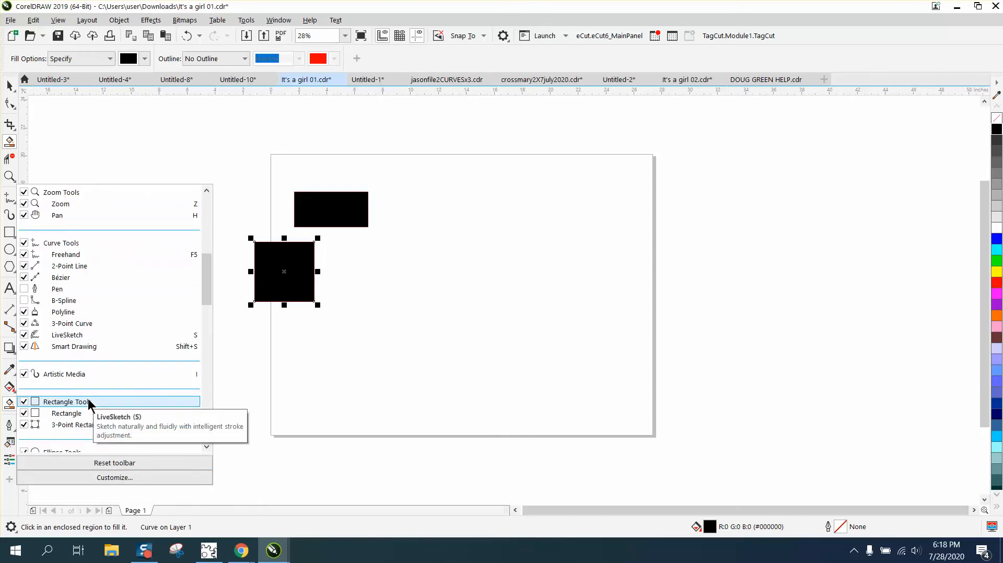
scroll("down", 3)
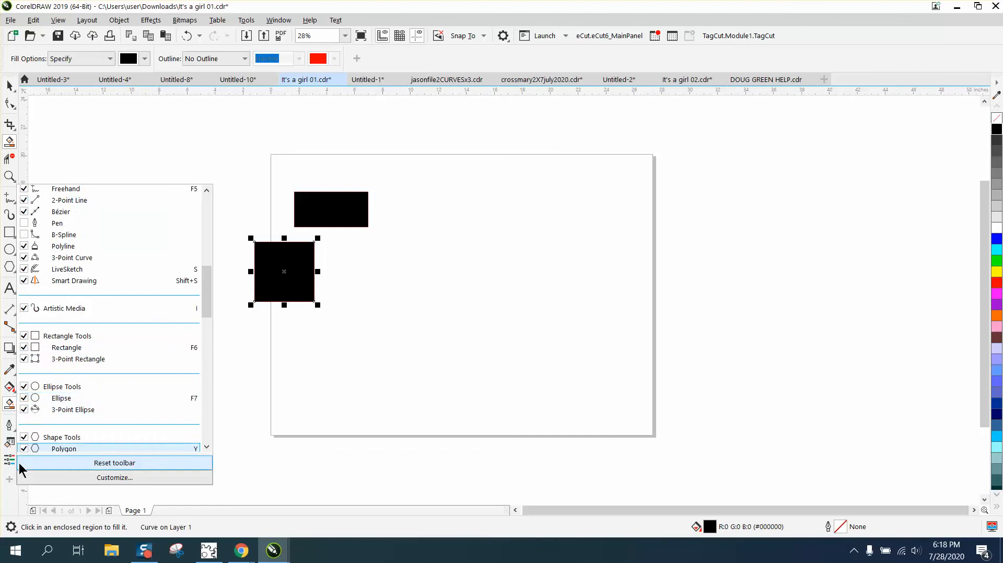
mouse_move(76, 436)
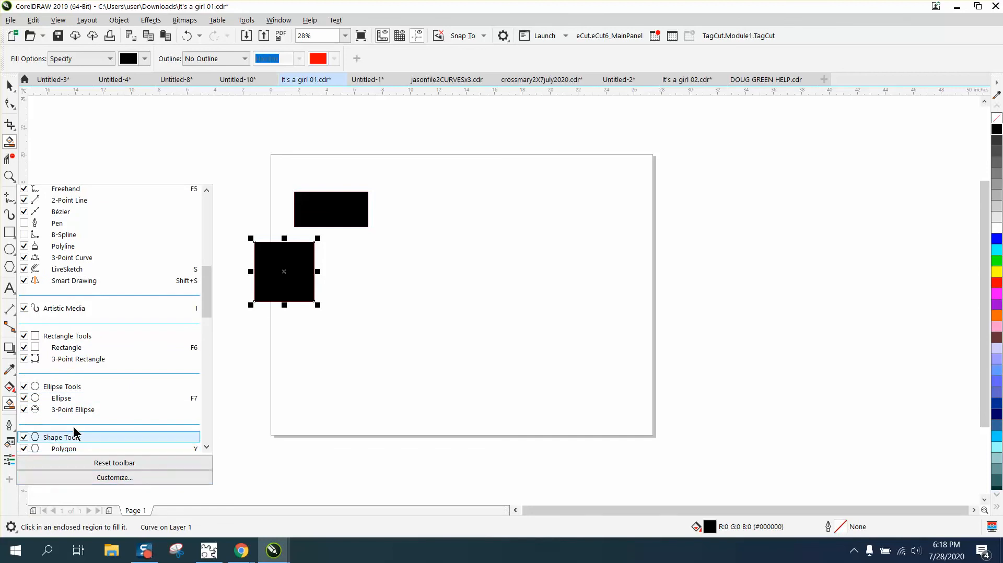
scroll("down", 3)
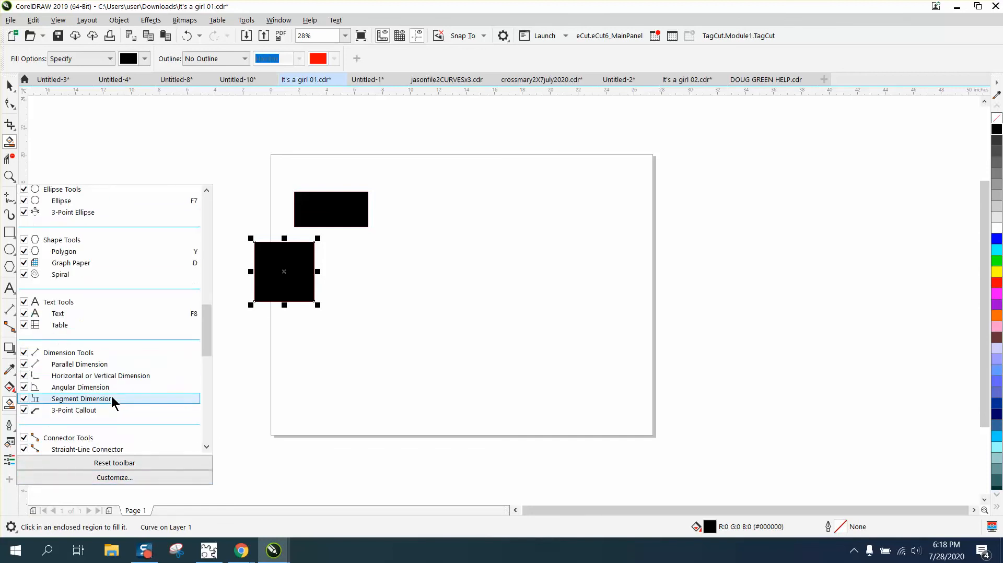
mouse_move(79, 364)
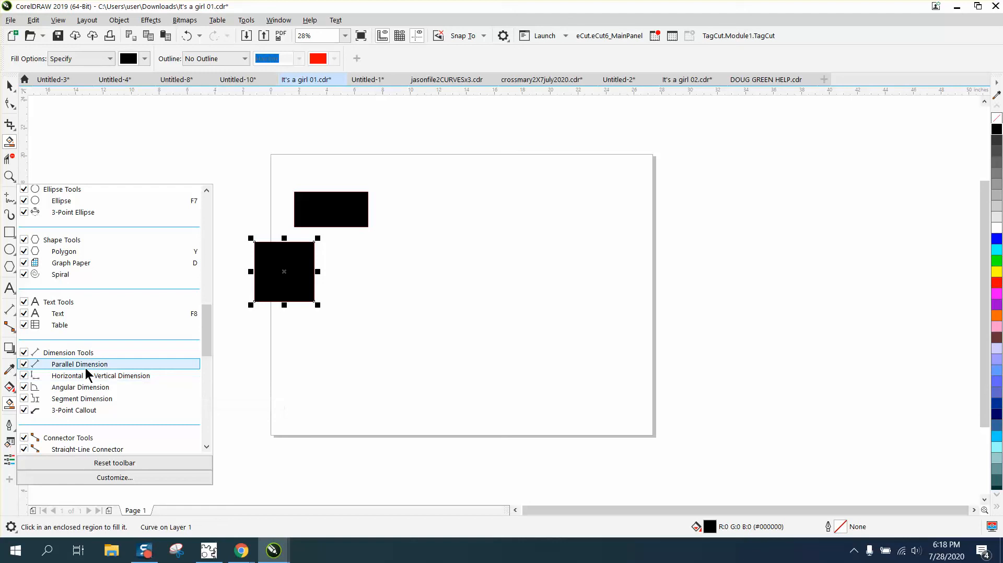
scroll("down", 3)
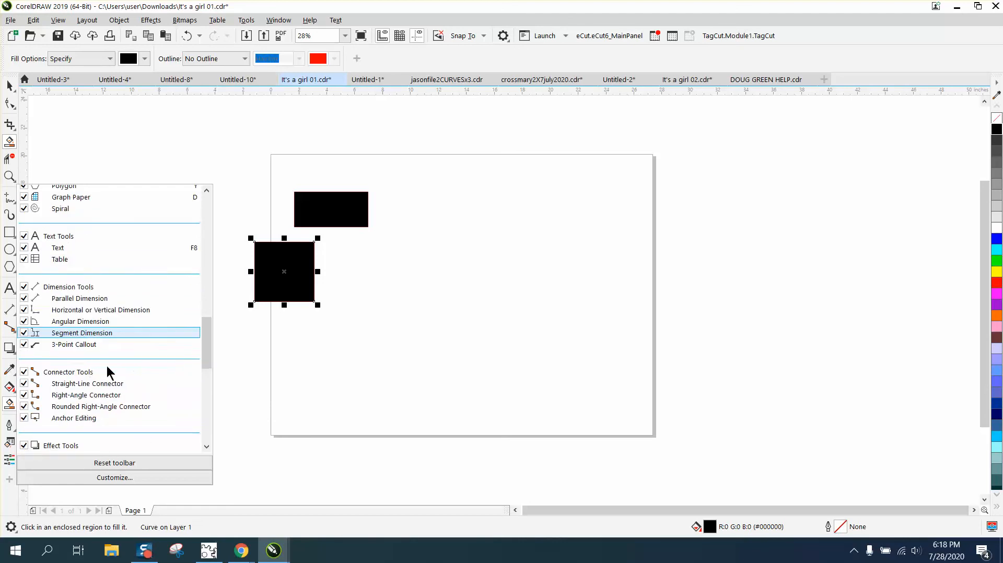
mouse_move(74, 344)
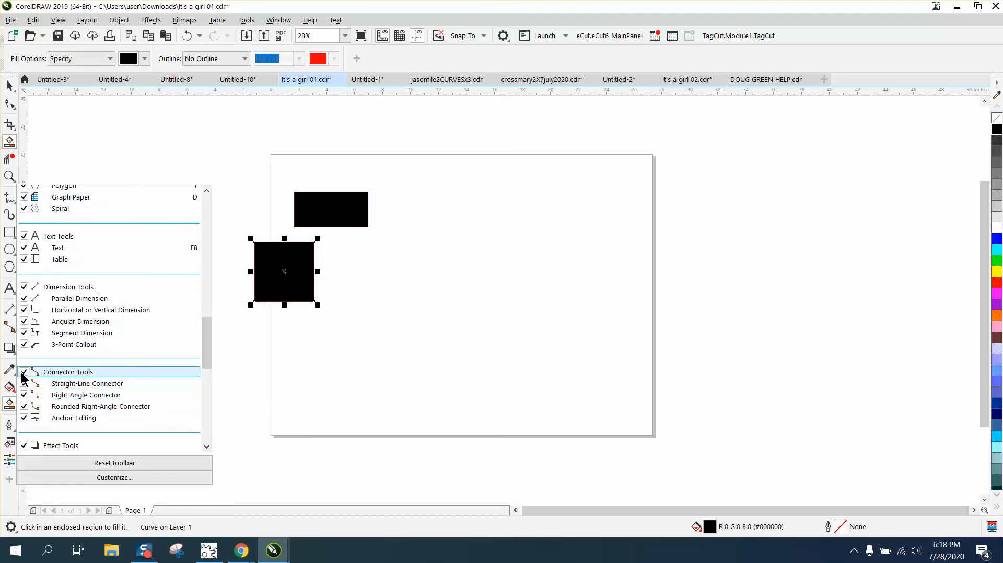
mouse_move(9, 330)
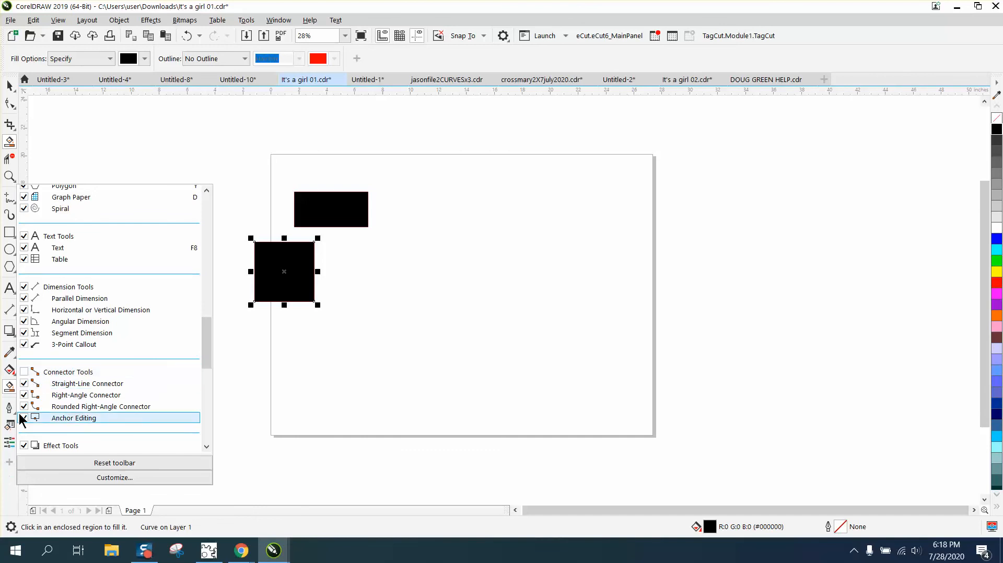
mouse_move(74, 344)
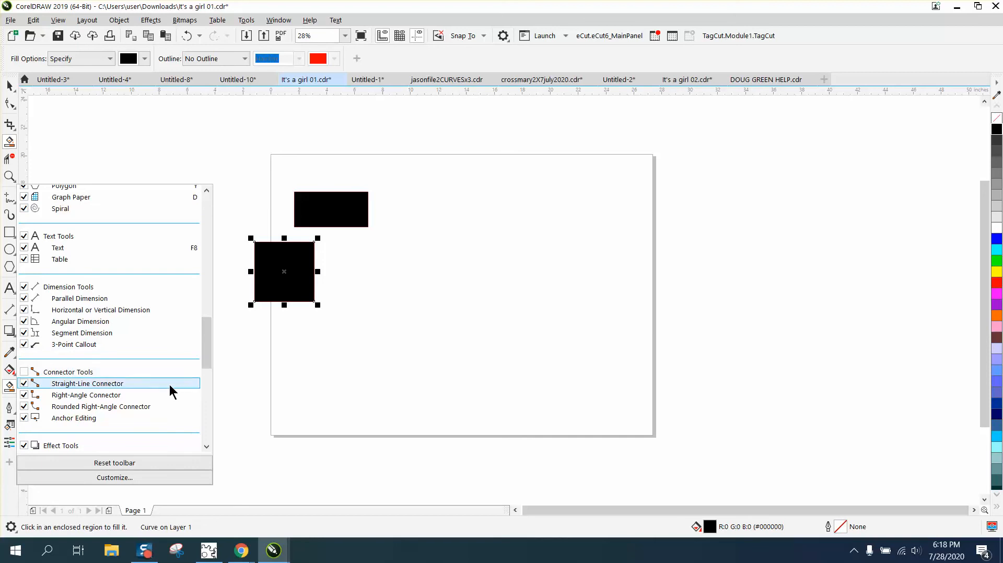
scroll("down", 3)
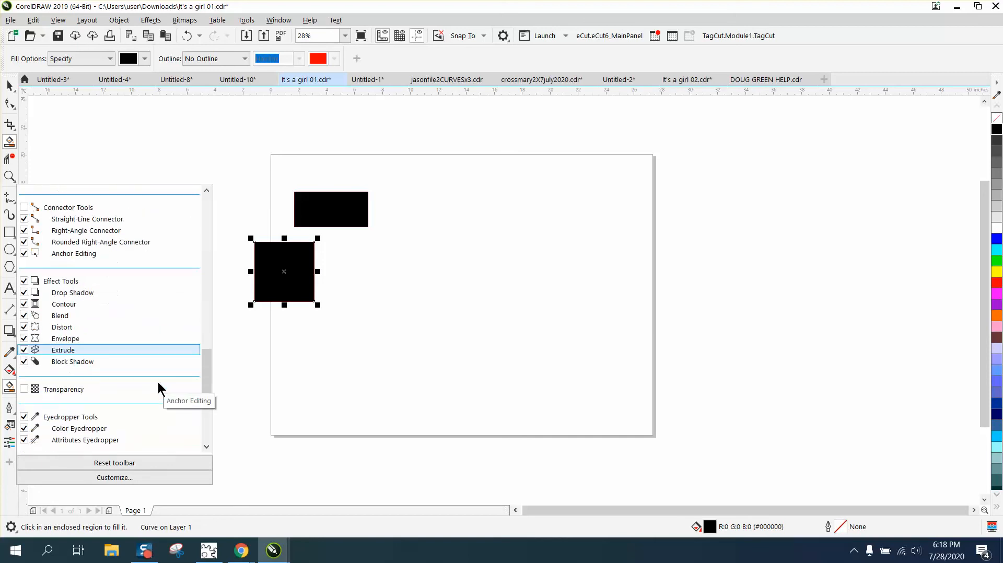
mouse_move(63, 389)
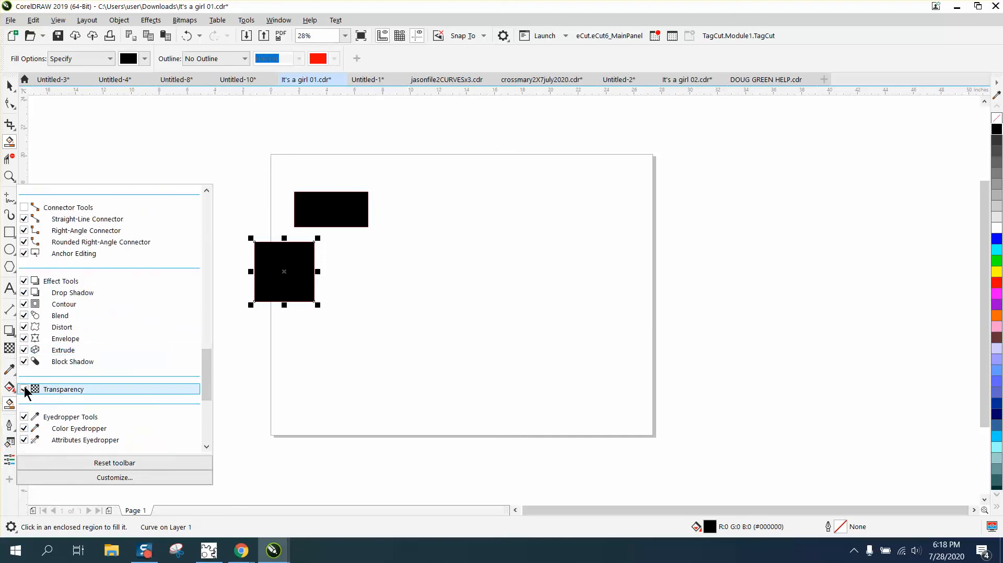
mouse_move(148, 367)
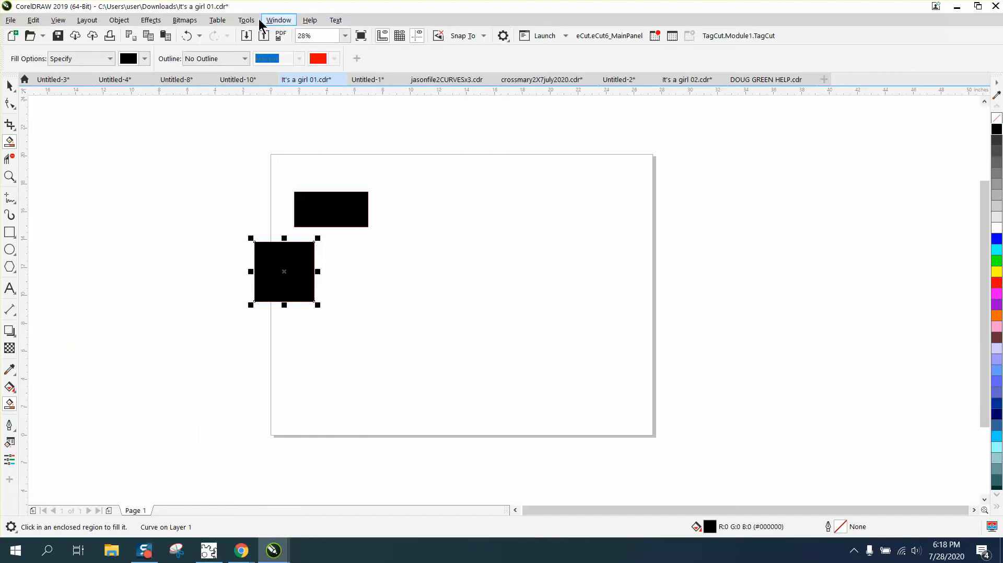
Open the Tools menu and clear both black rectangles from the page
left_click(245, 20)
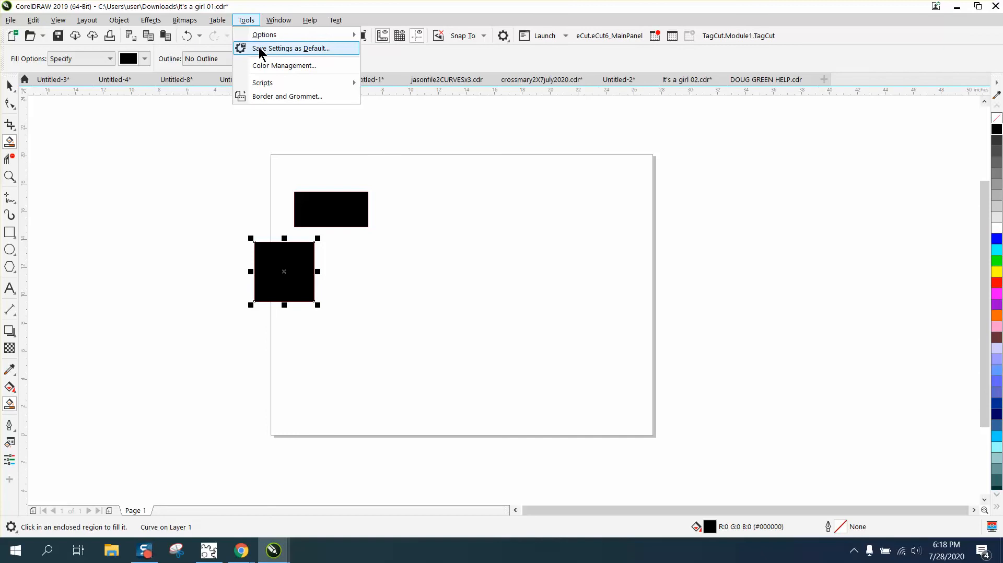
mouse_move(122, 234)
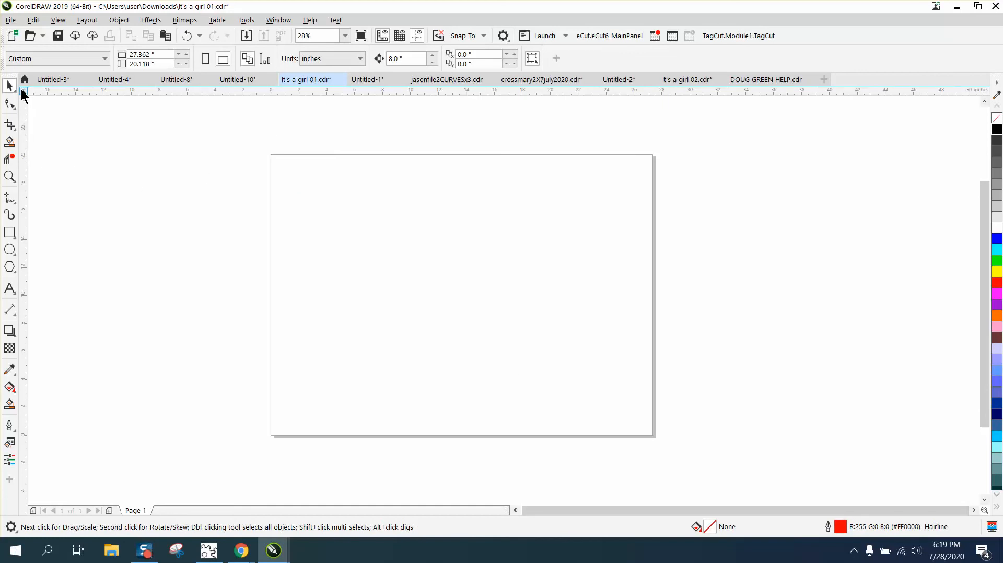
Set a 0.001 in nudge distance and a 40 × 28 in page size
left_click(406, 58)
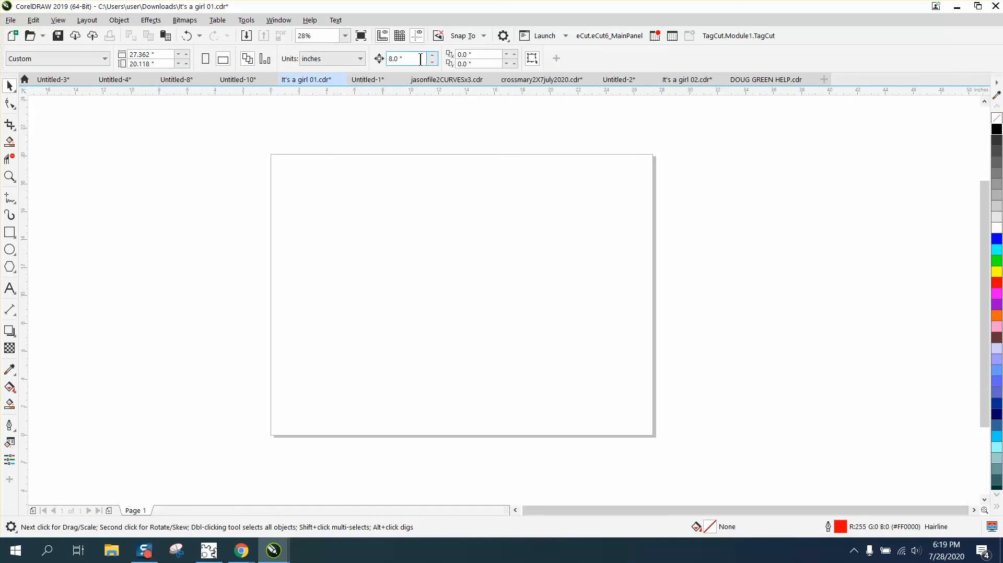
left_click(463, 35)
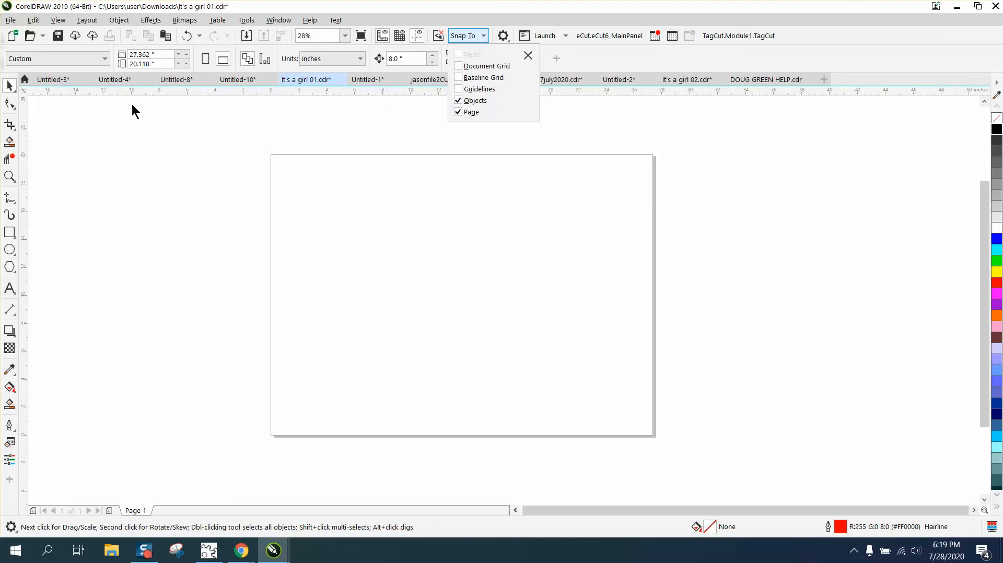
left_click(527, 55)
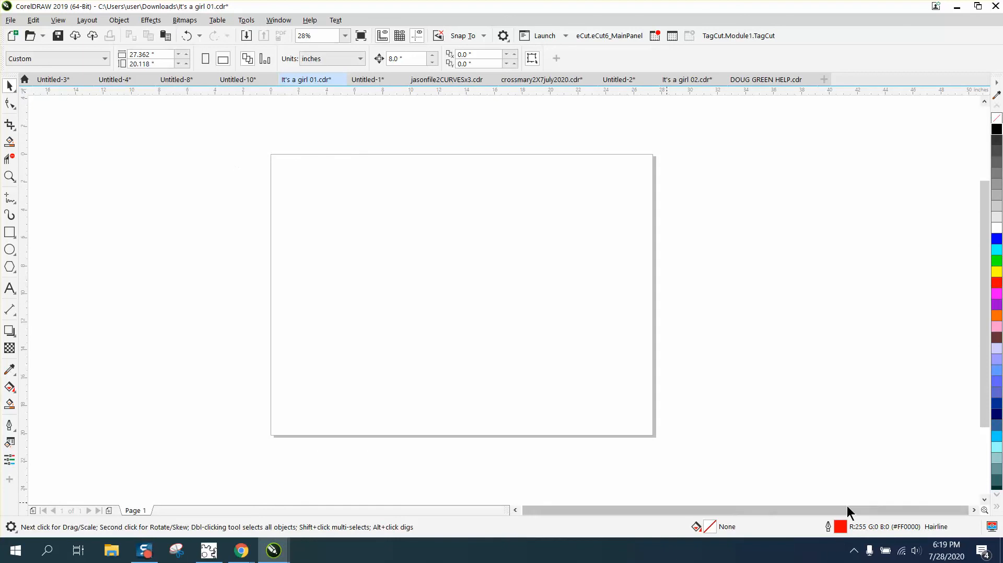
mouse_move(462, 163)
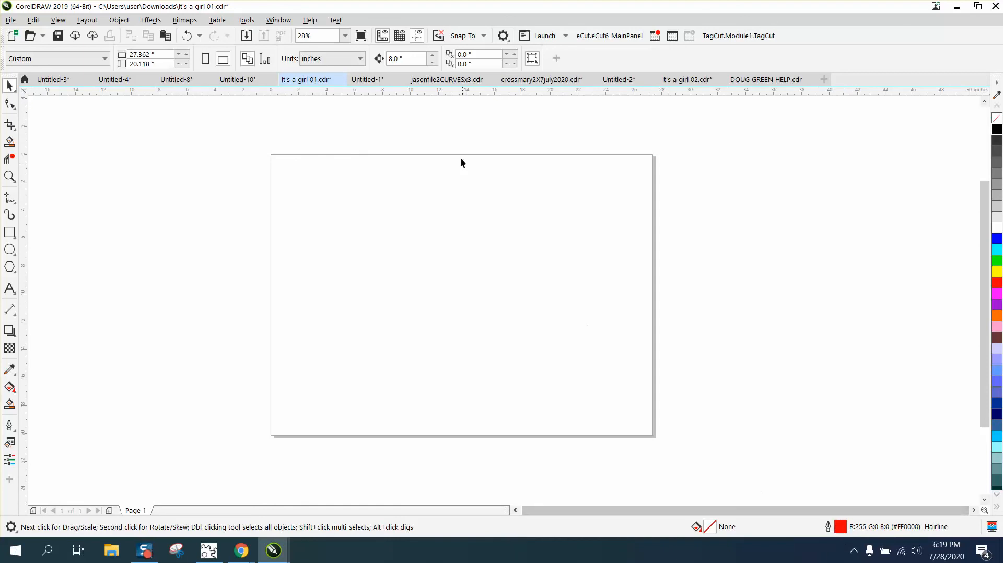
left_click(305, 80)
type("4")
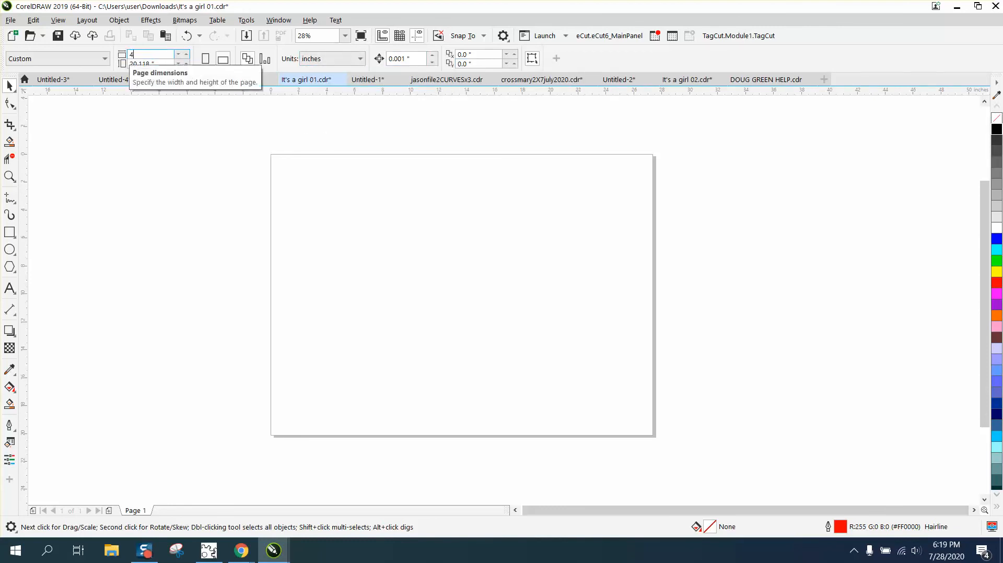
type("0.0 \"")
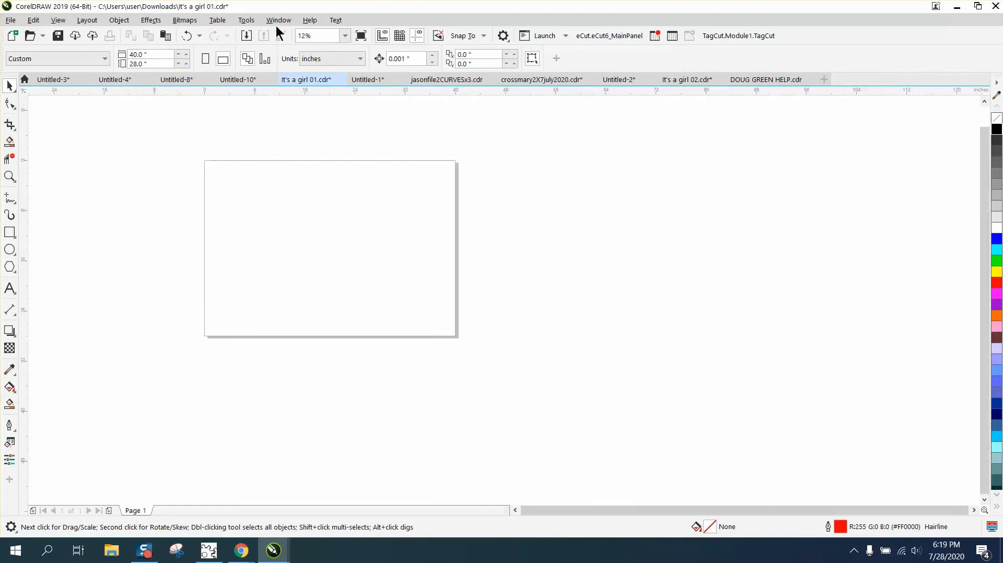
Save the current settings as the new document defaults
left_click(245, 20)
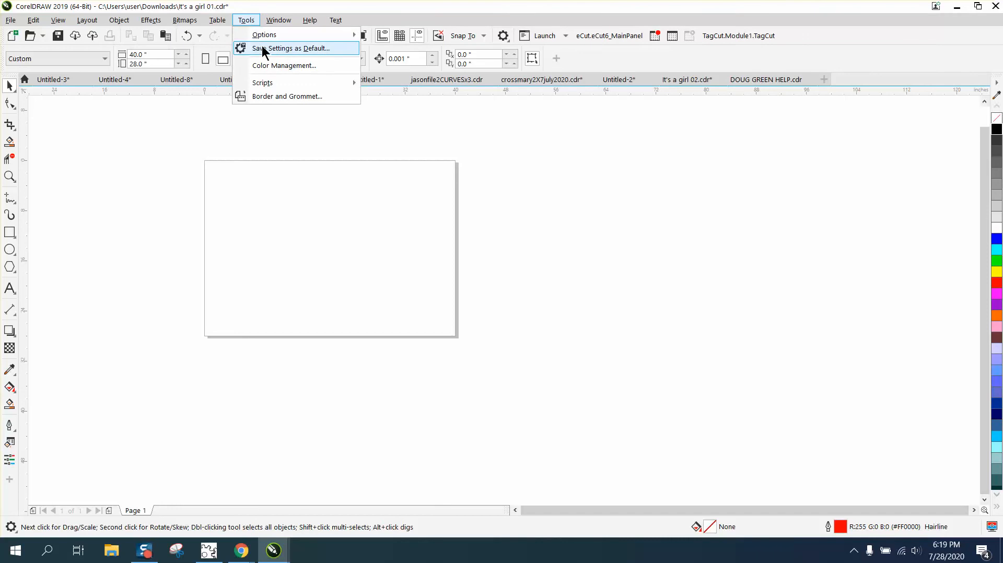
left_click(294, 48)
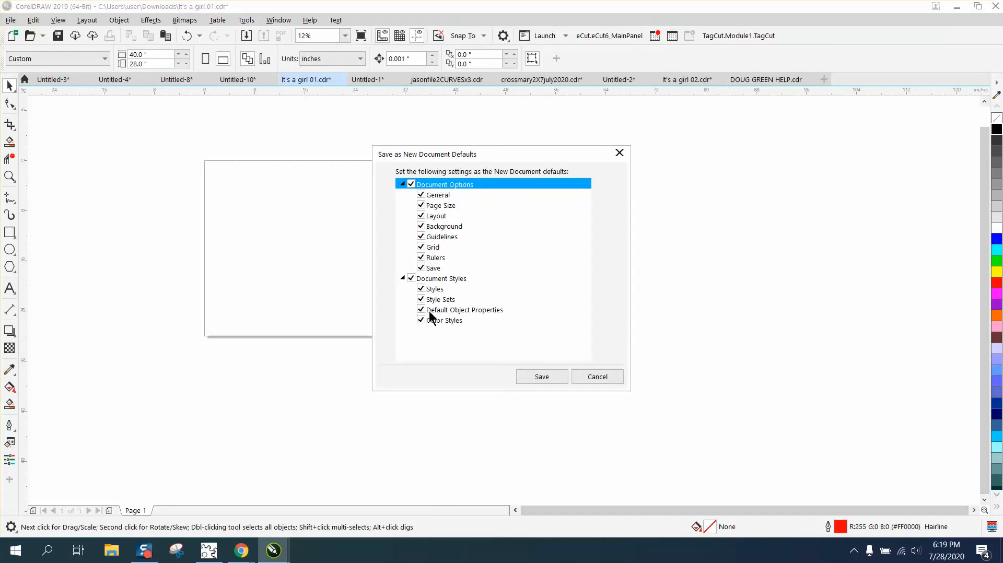
left_click(541, 376)
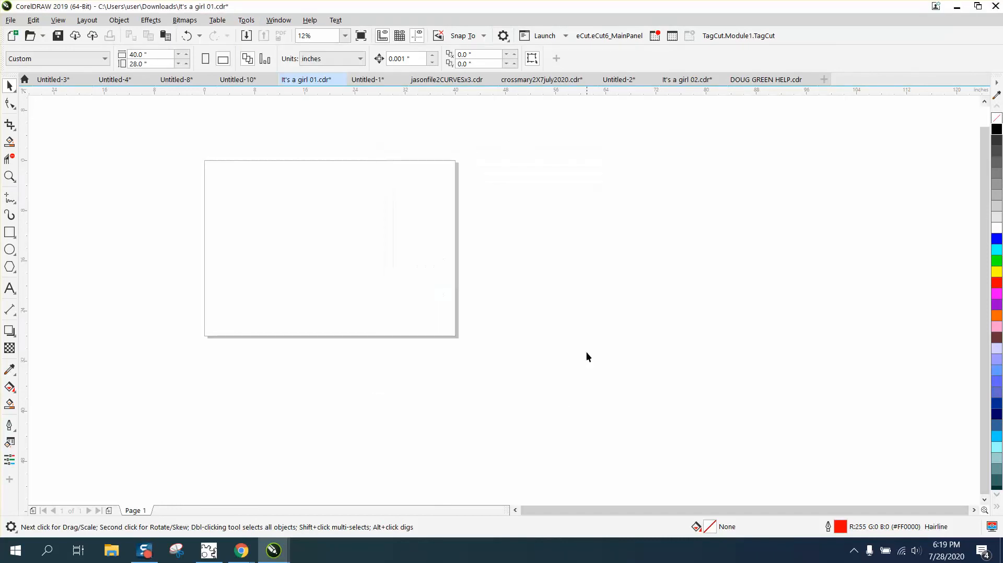
mouse_move(35, 167)
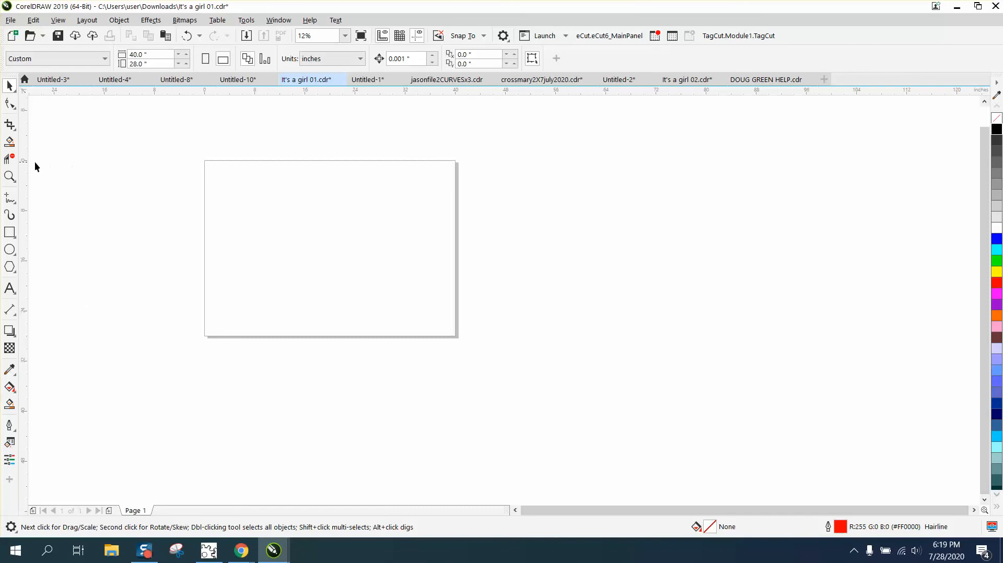
mouse_move(9, 158)
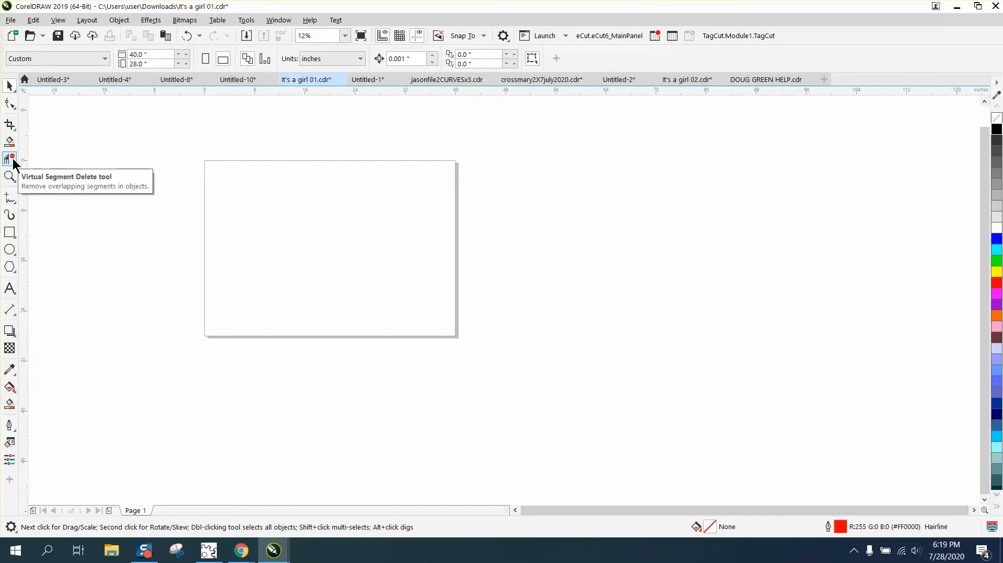
mouse_move(189, 202)
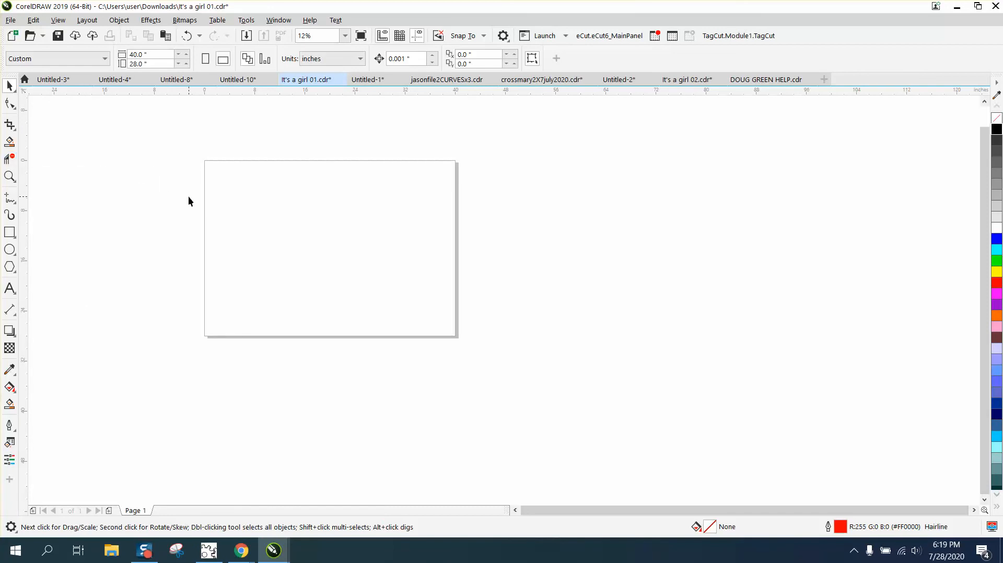